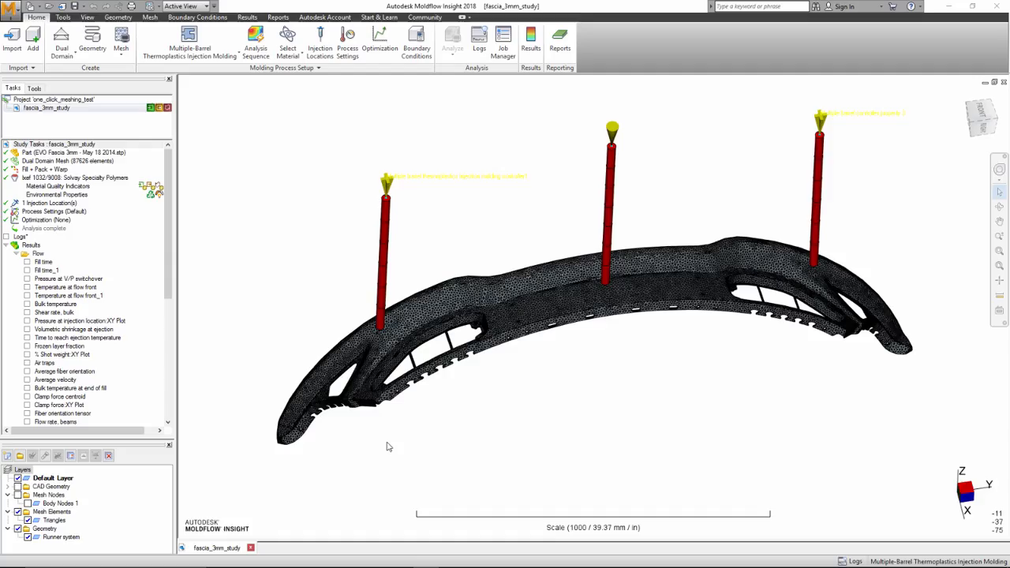
- Inspect the molding process list and the left barrel controller's properties without changing them
left_click(189, 44)
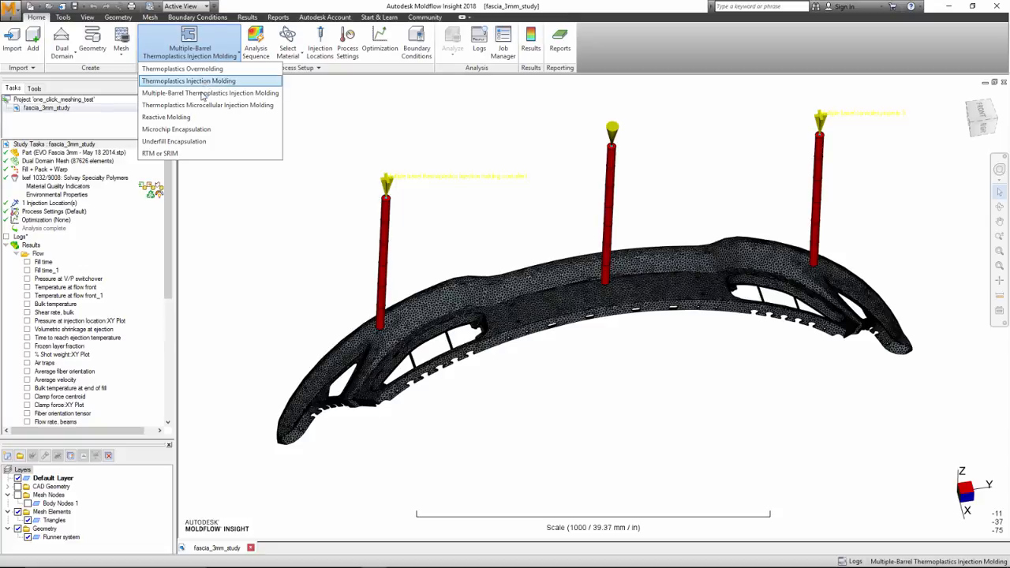
mouse_move(209, 94)
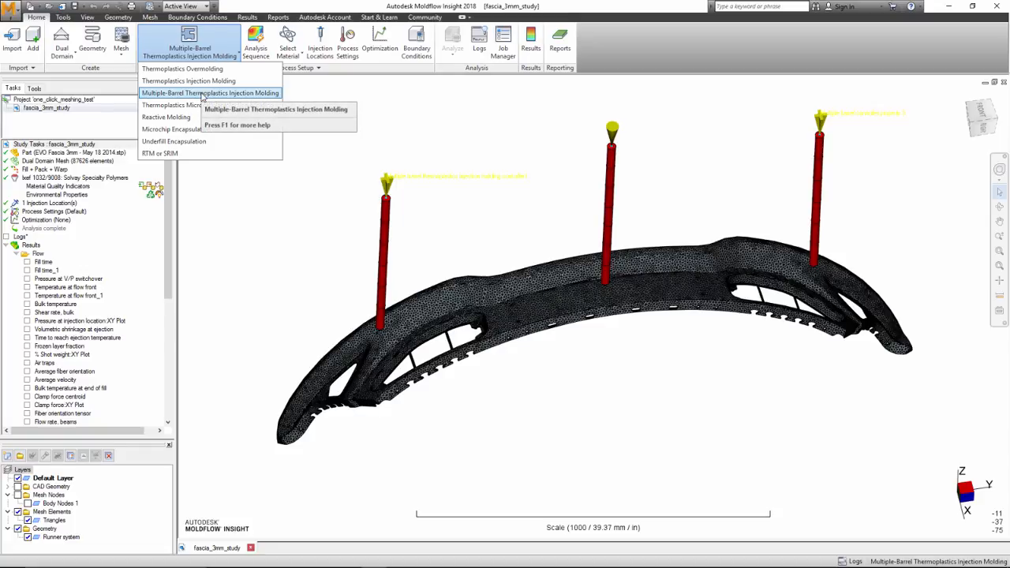
left_click(210, 93)
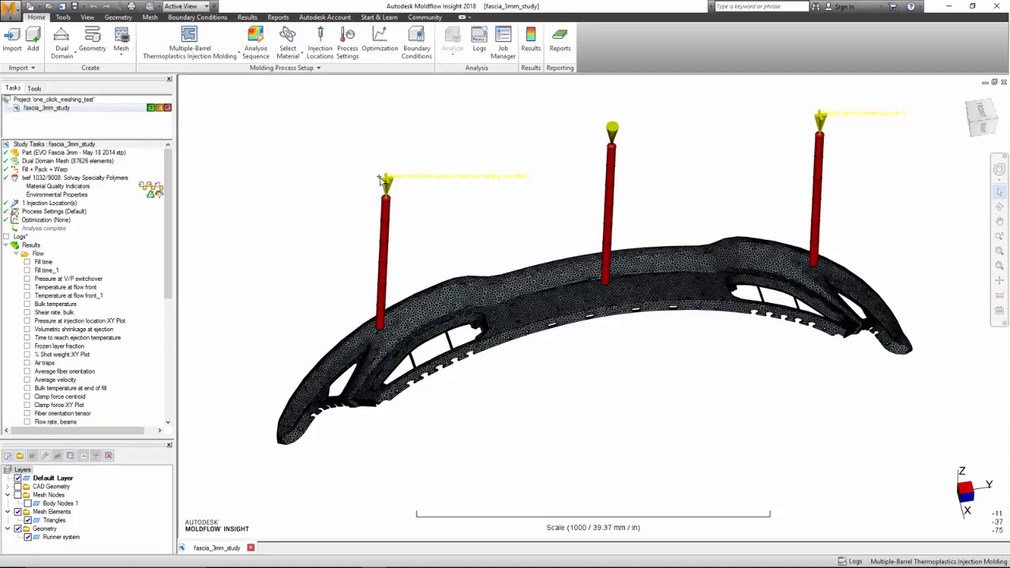
right_click(382, 177)
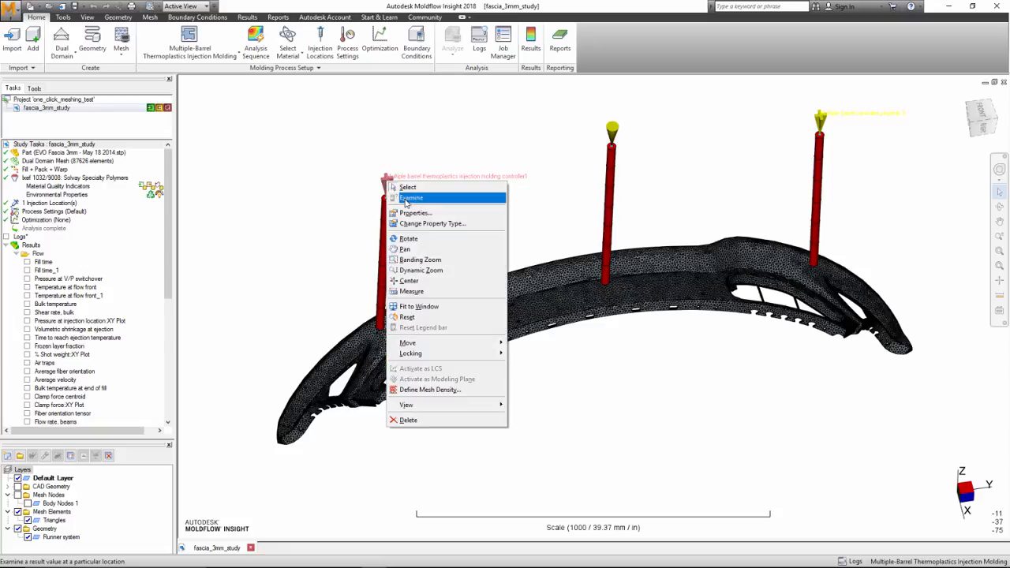
left_click(414, 213)
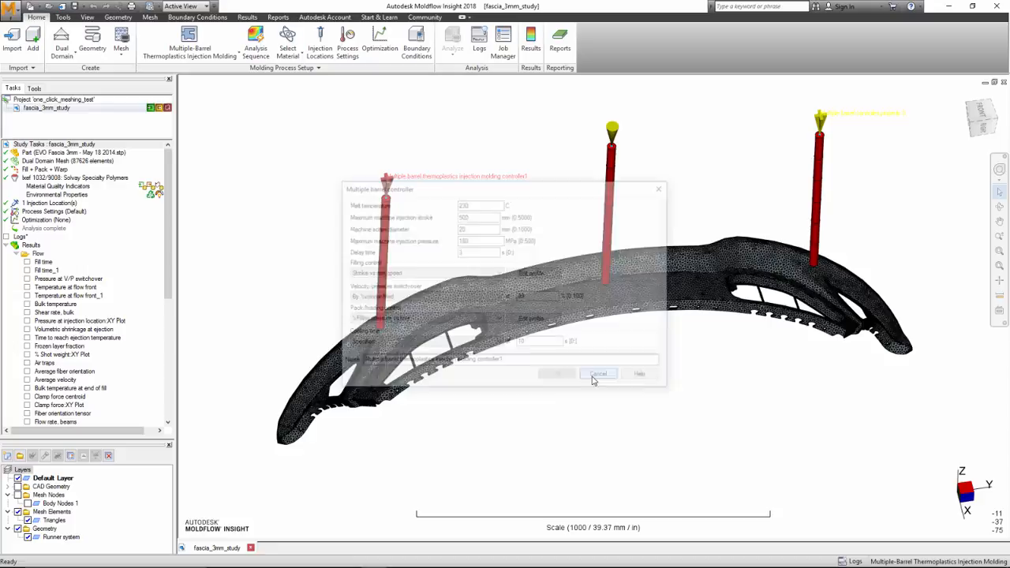
left_click(599, 372)
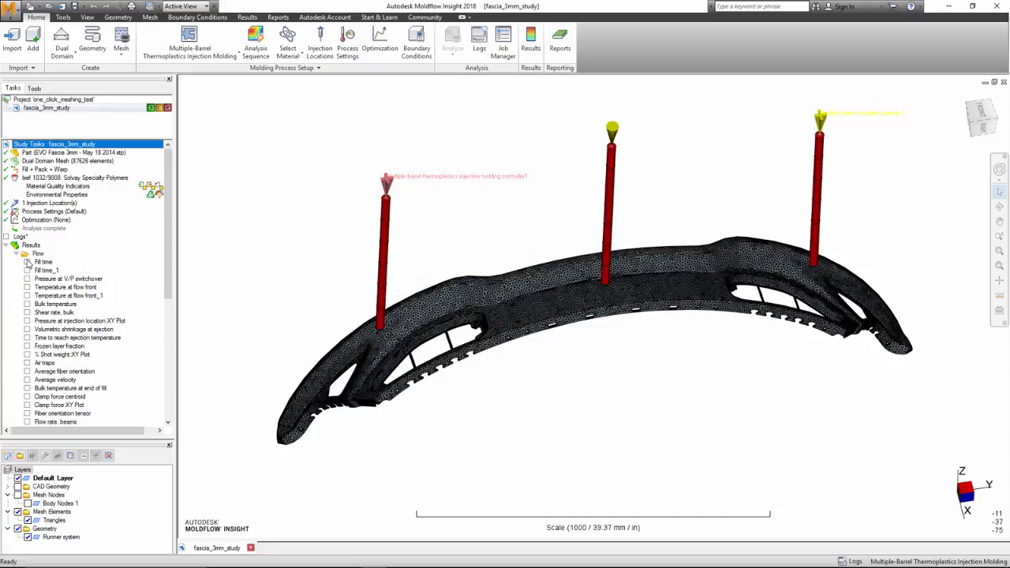
- Display the fill time result, then switch to the Fascia setup study
left_click(27, 262)
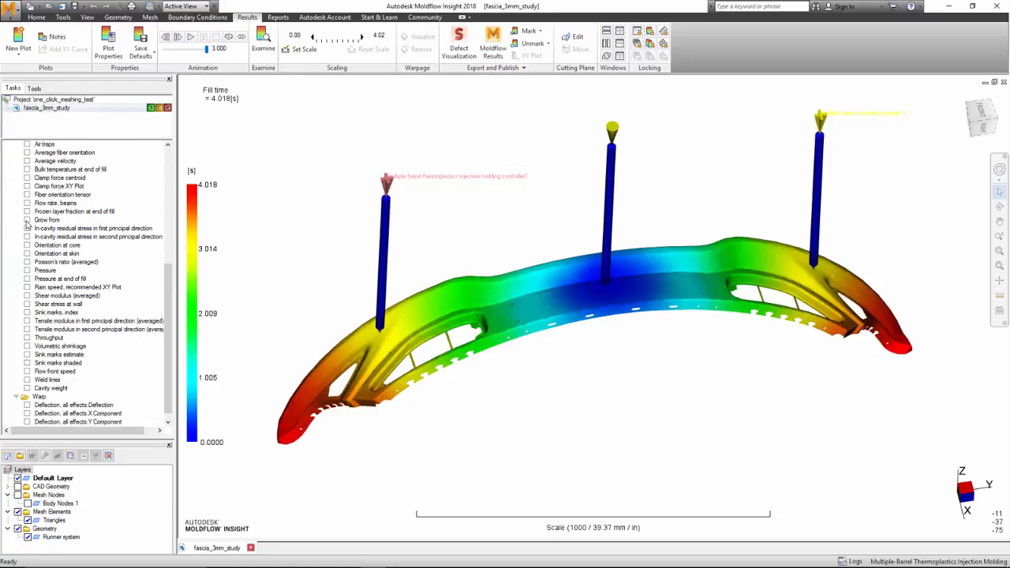
left_click(167, 44)
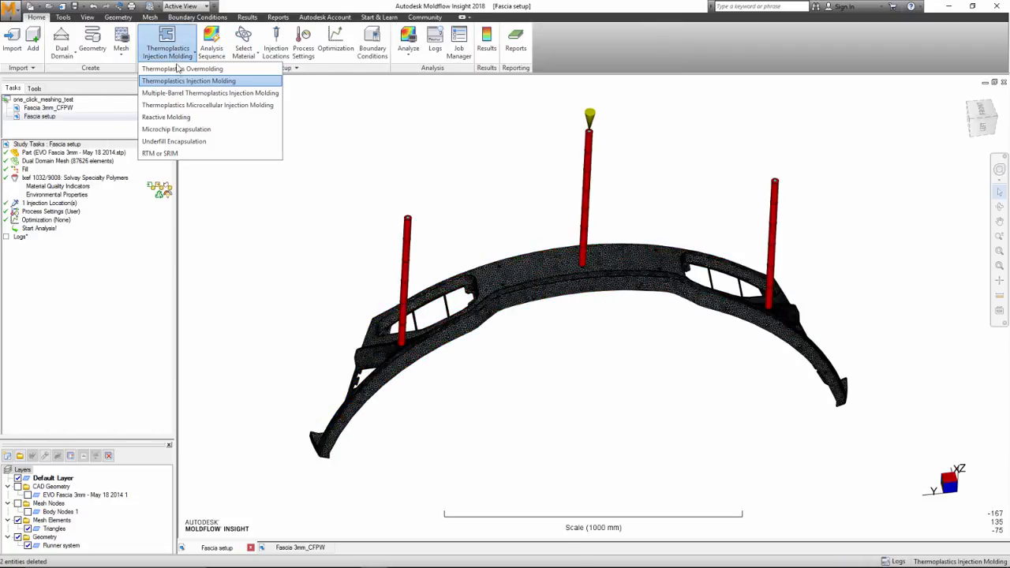
- Switch to Multiple-Barrel Thermoplastics Injection Molding and begin assigning controller property 3 to the left nozzle
left_click(210, 93)
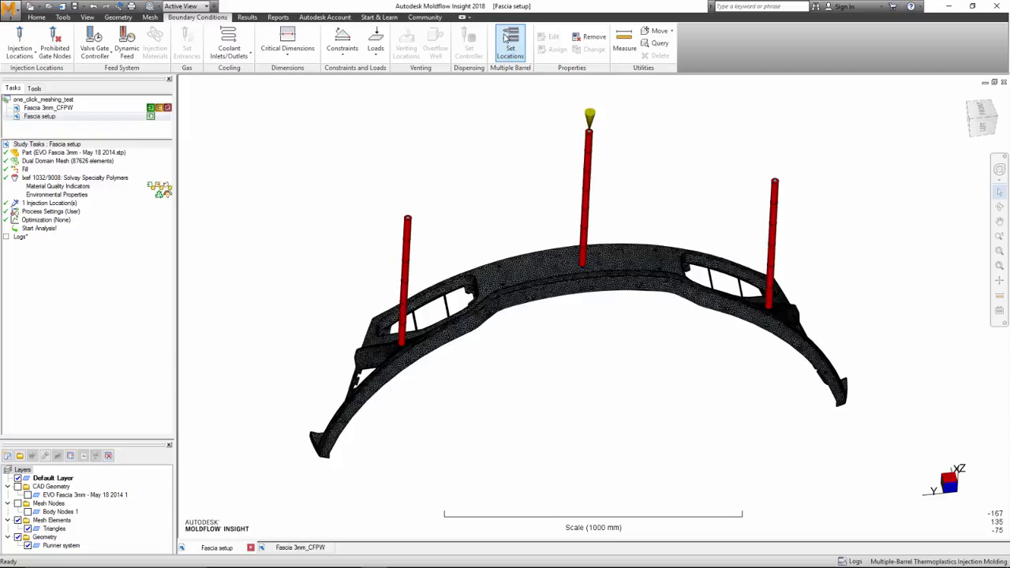
left_click(511, 43)
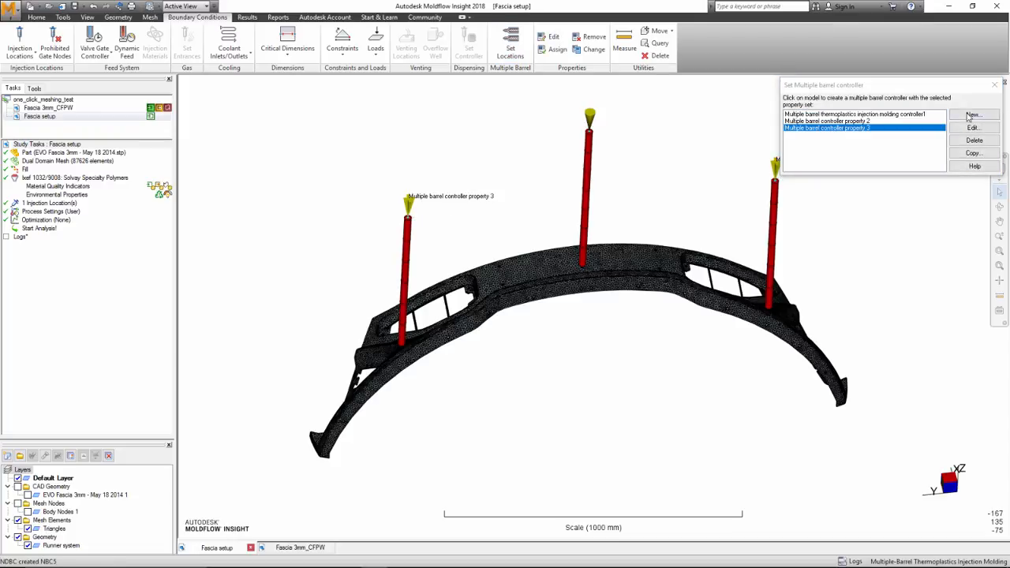
- Give controller property 3 melt temperature 230, stroke 500, screw diameter 20, pressure 180, delay 3
left_click(972, 126)
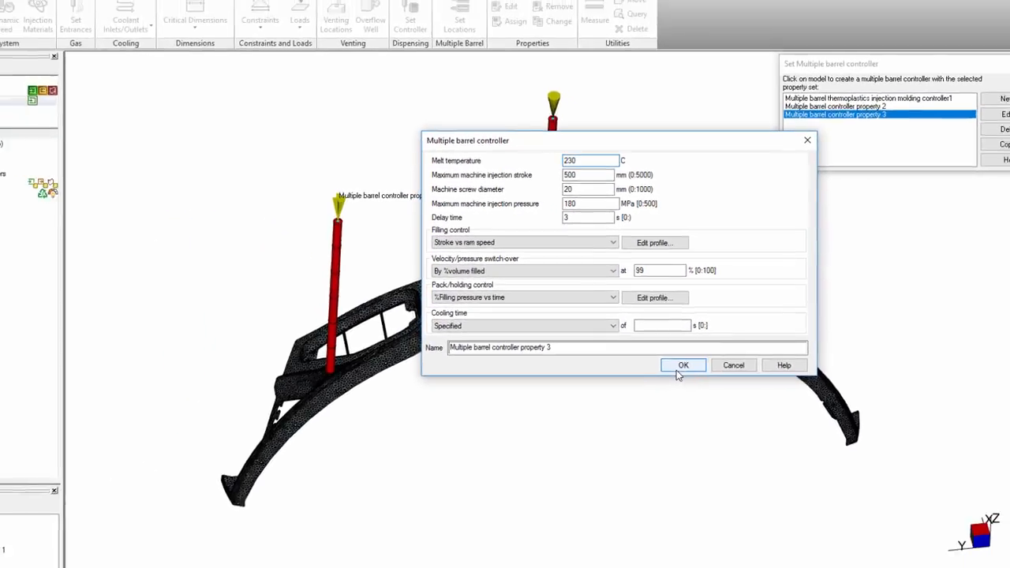
left_click(681, 365)
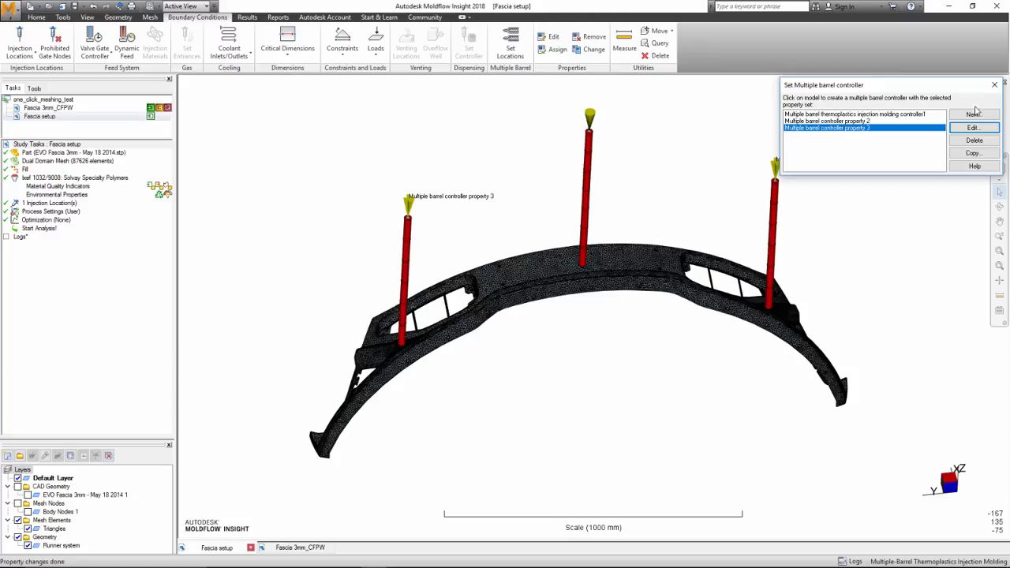
- Select the Cool (FEM) + Fill + Pack sequence, then return to the completed fascia_3mm_study
left_click(994, 85)
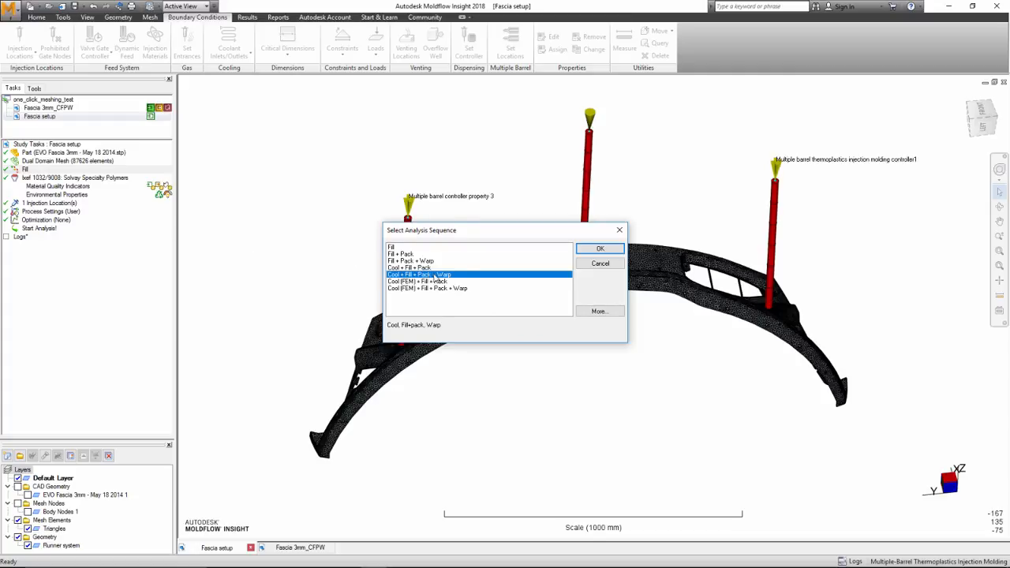
left_click(599, 247)
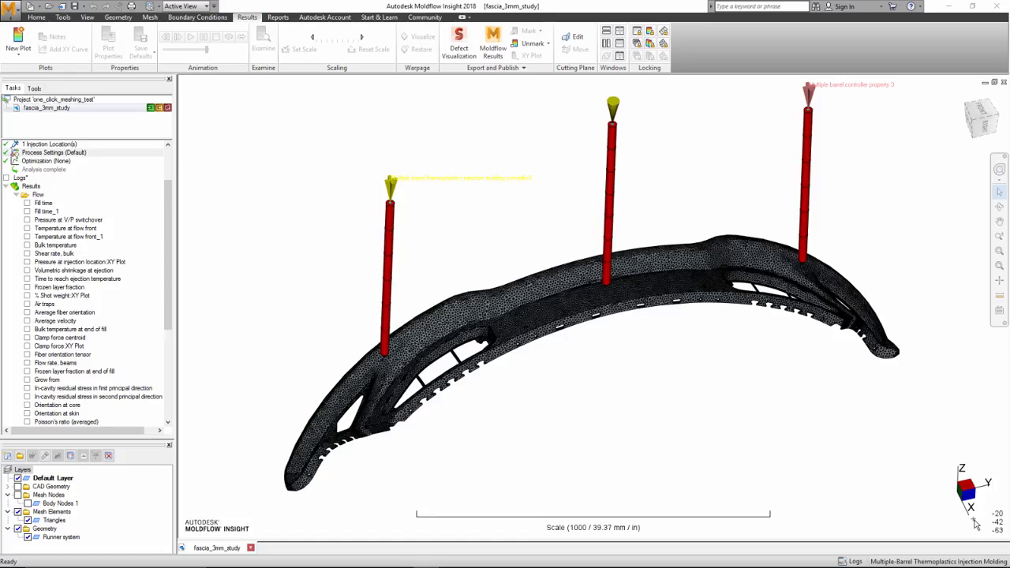
- Show temperature at flow front, then pressure at V/P switchover on the 3 mm fascia
left_click(53, 152)
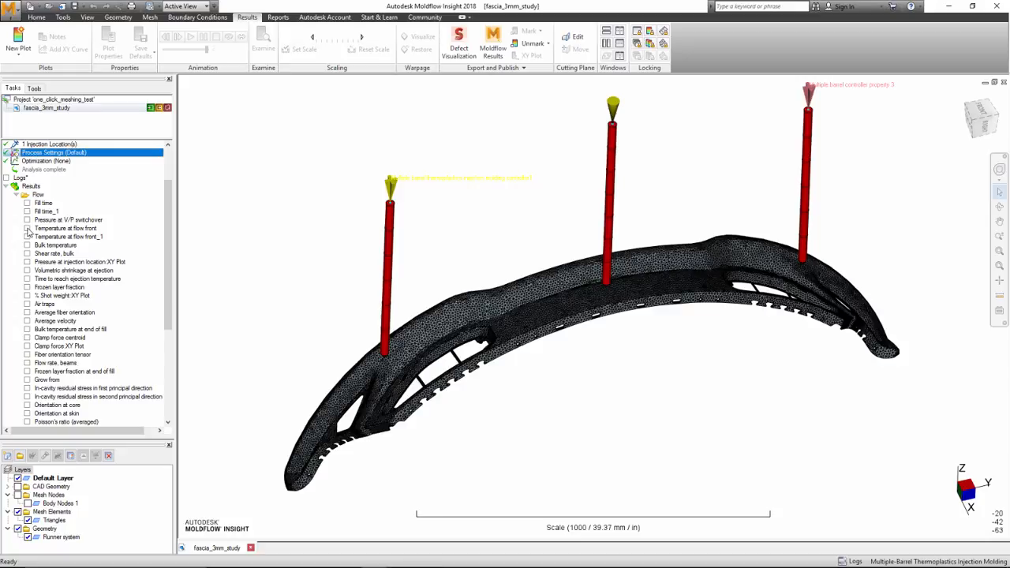
left_click(28, 228)
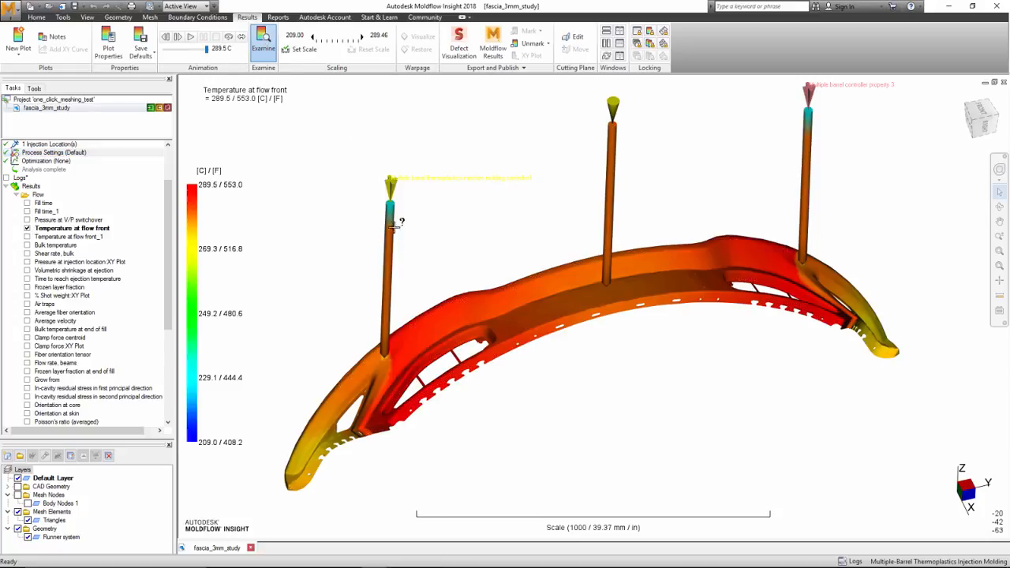
mouse_move(614, 123)
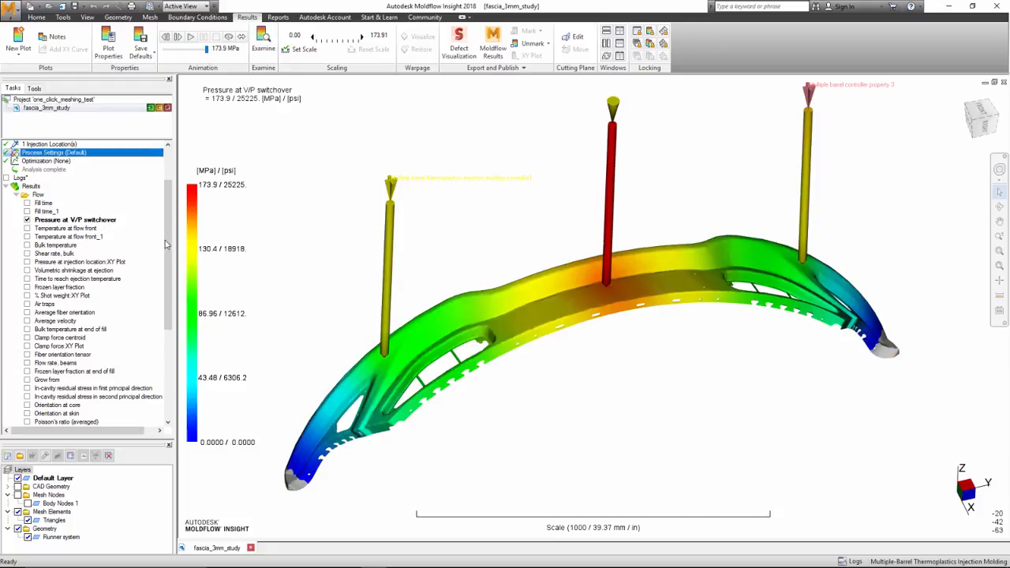
scroll("down", 3)
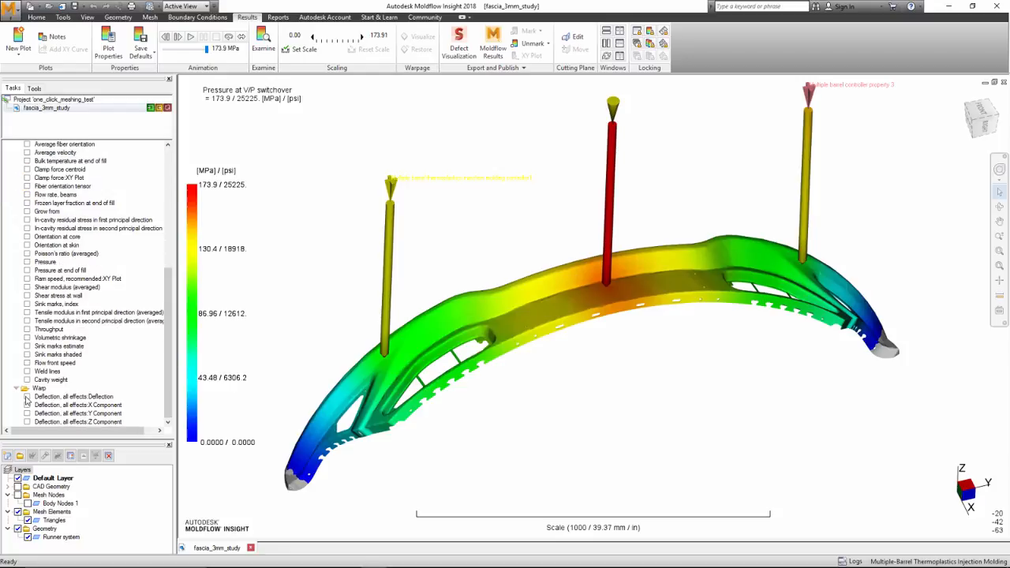